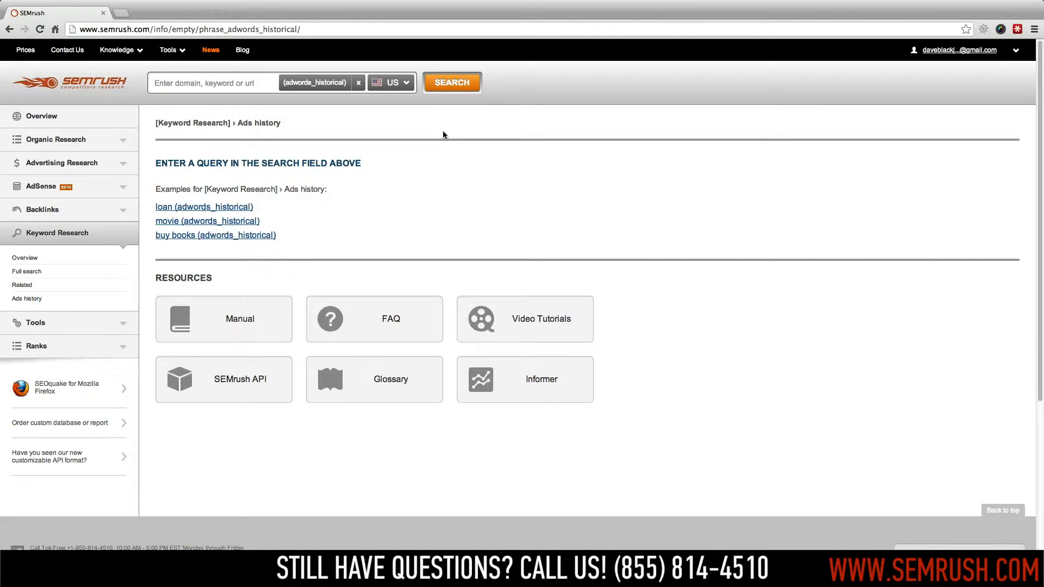
Enter the keyword "frames" in the search field with the adwords_historical database selected.
{"action": "left_click", "coordinate": [226, 82]}
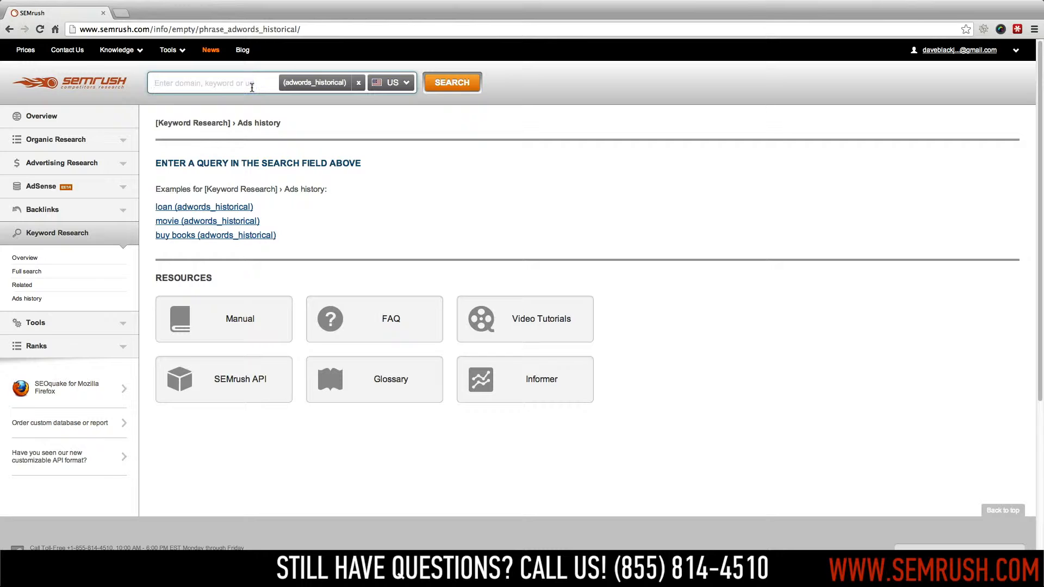
{"action": "type", "text": "frames (adwords_historical"}
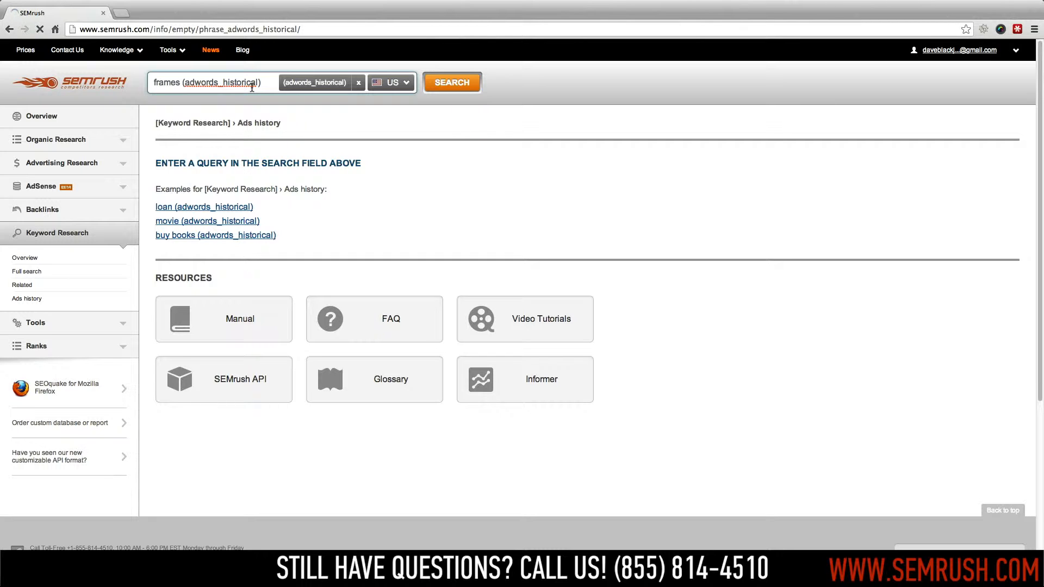
Run the Ads history search for frames to load advertiser domains and monthly ad counts.
{"action": "left_click", "coordinate": [452, 82]}
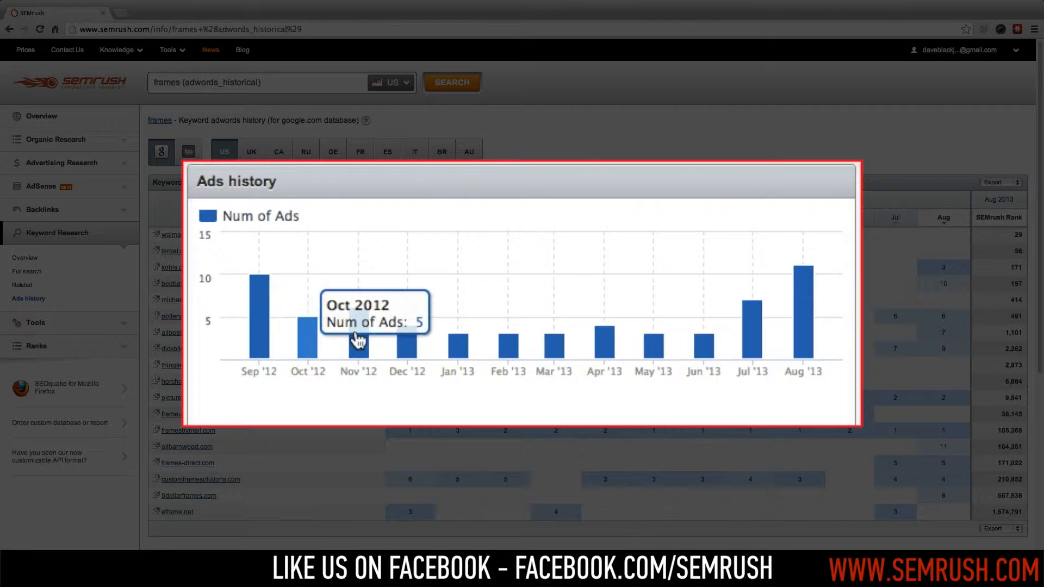
{"action": "mouse_move", "coordinate": [697, 351]}
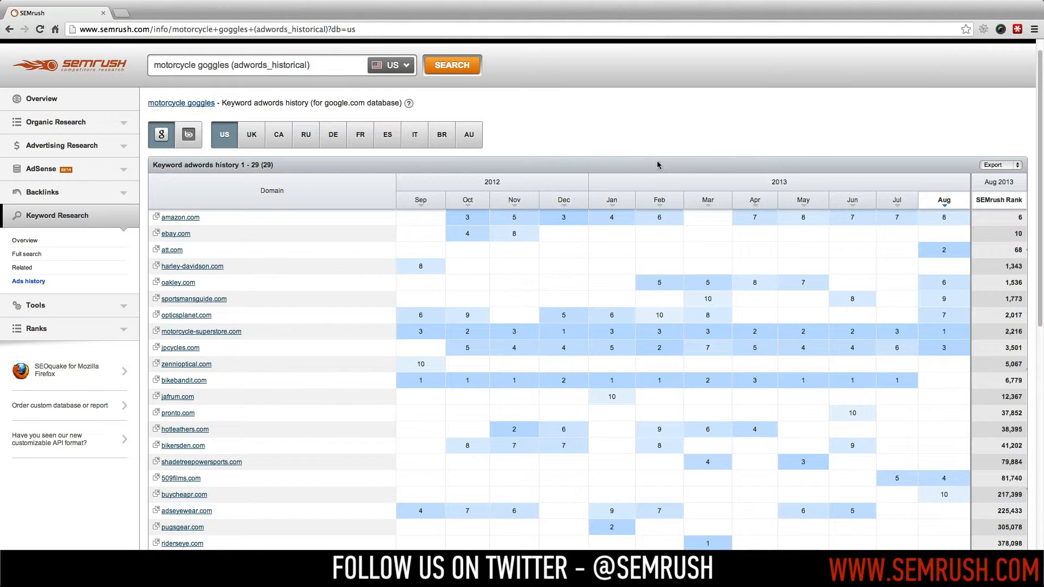
Expand an advertiser's monthly ad texts in the motorcycle goggles report and list the export formats.
{"action": "left_click", "coordinate": [659, 347]}
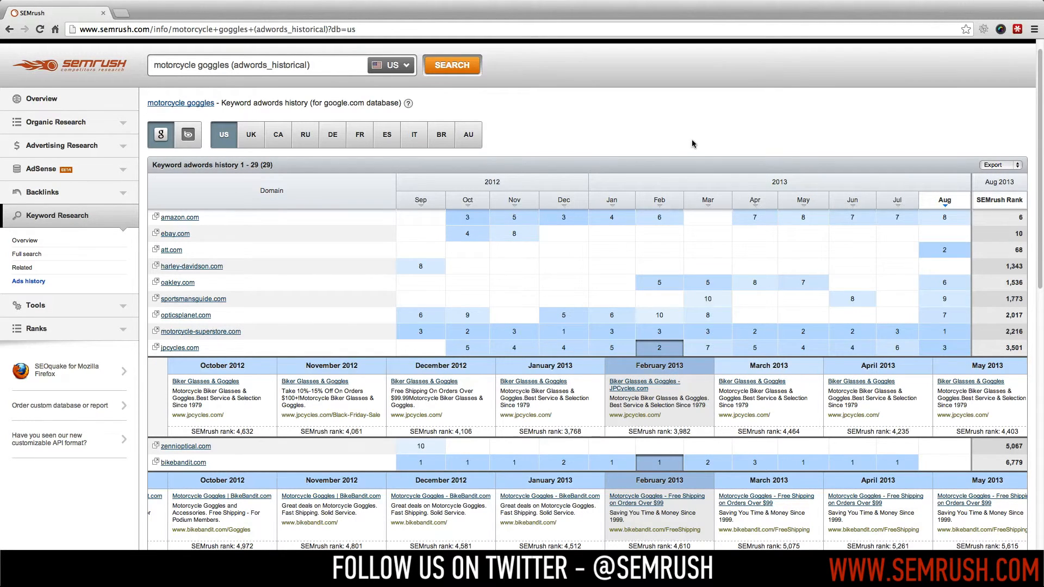
{"action": "left_click", "coordinate": [992, 165]}
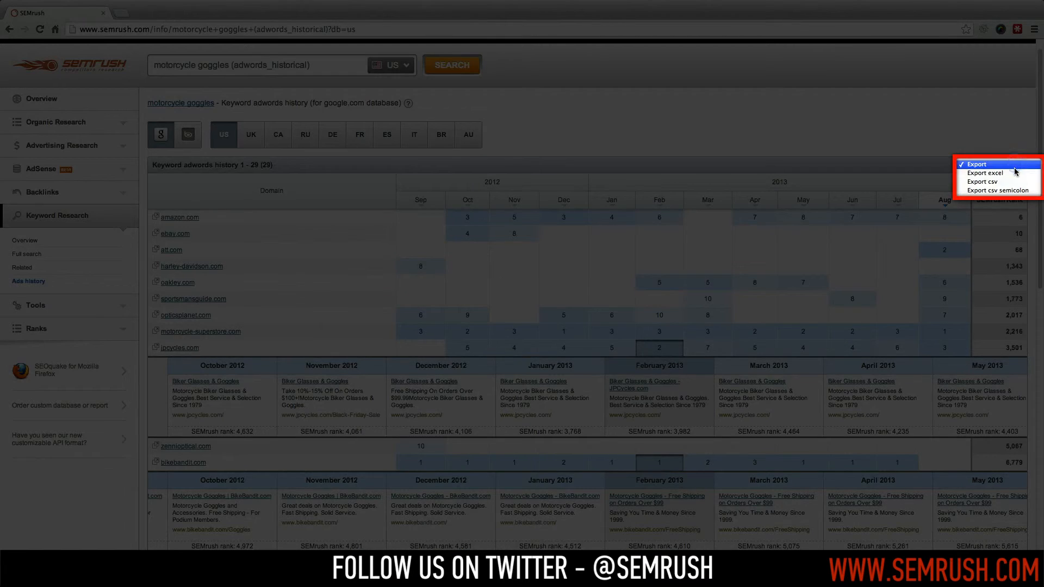